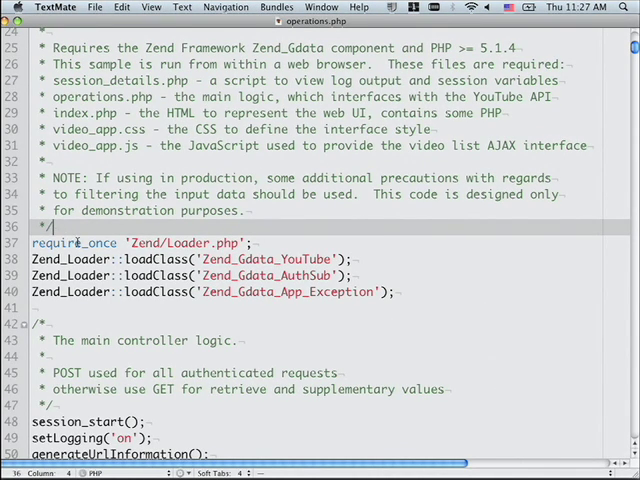
Highlight the require_once include, session_start call and $youTubeService variable in operations.php
{"action": "double_click", "coordinate": [72, 242]}
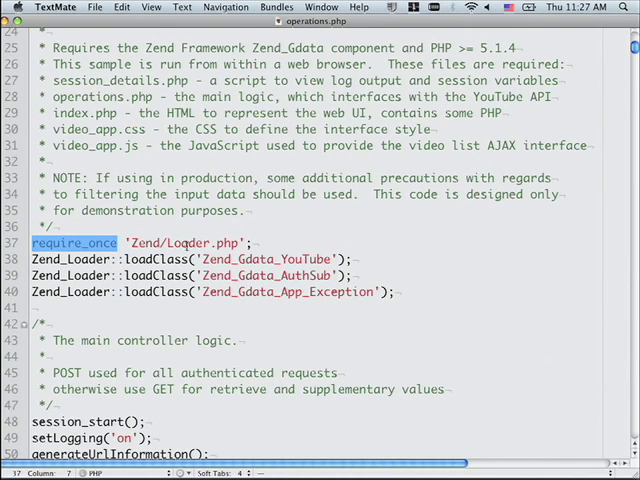
{"action": "double_click", "coordinate": [152, 260]}
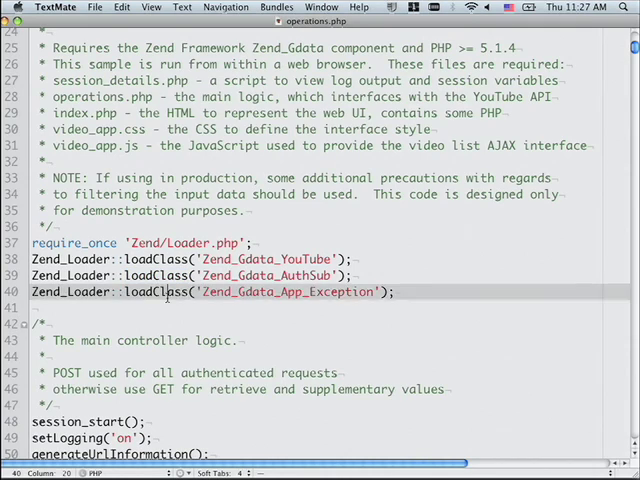
{"action": "double_click", "coordinate": [156, 292]}
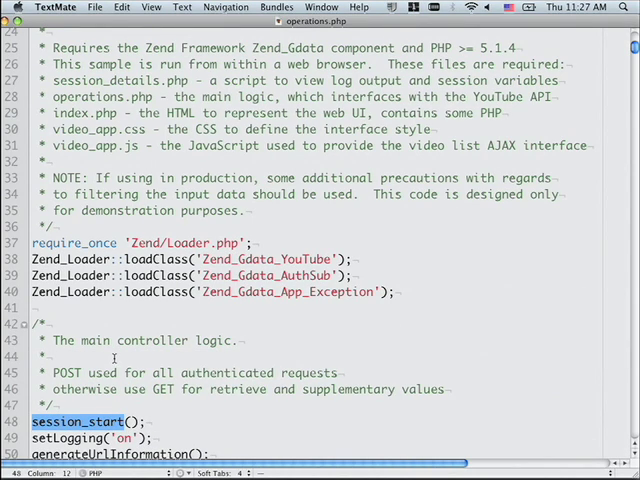
{"action": "scroll", "scroll_direction": "down", "scroll_amount": 3}
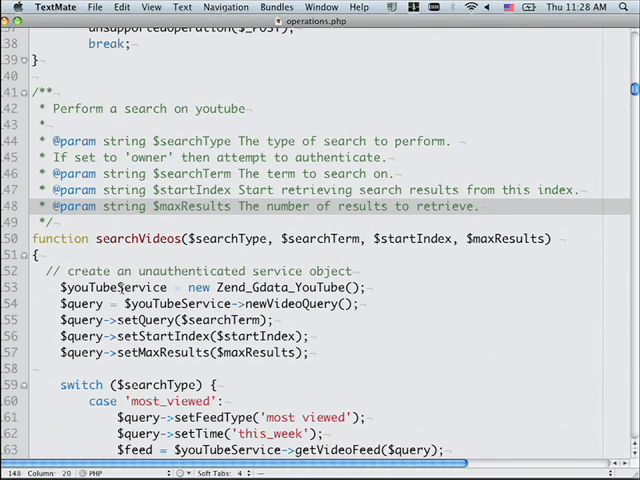
{"action": "double_click", "coordinate": [110, 288]}
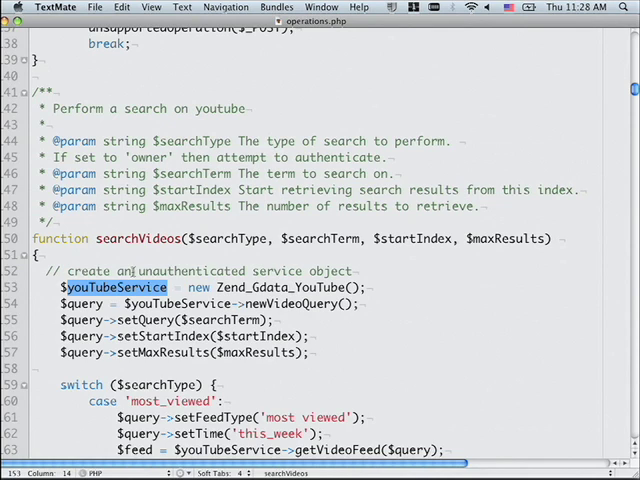
{"action": "double_click", "coordinate": [192, 272]}
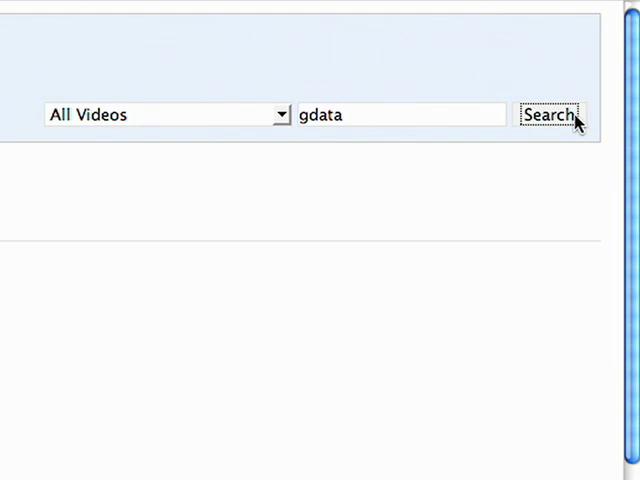
Run the gdata search across All Videos and browse down the results list to the video player
{"action": "left_click", "coordinate": [552, 114]}
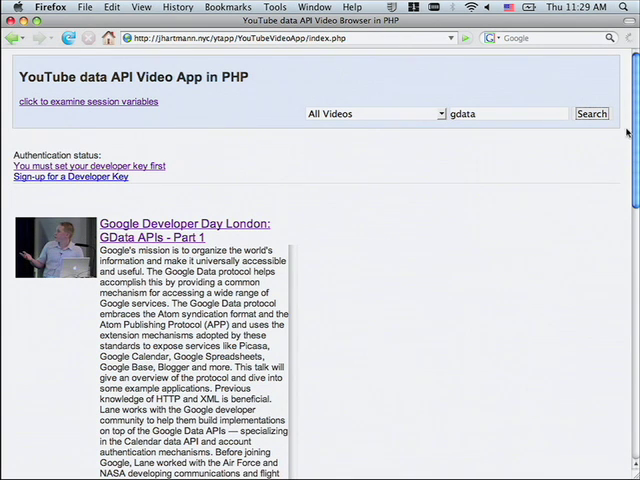
{"action": "scroll", "scroll_direction": "down", "scroll_amount": 3}
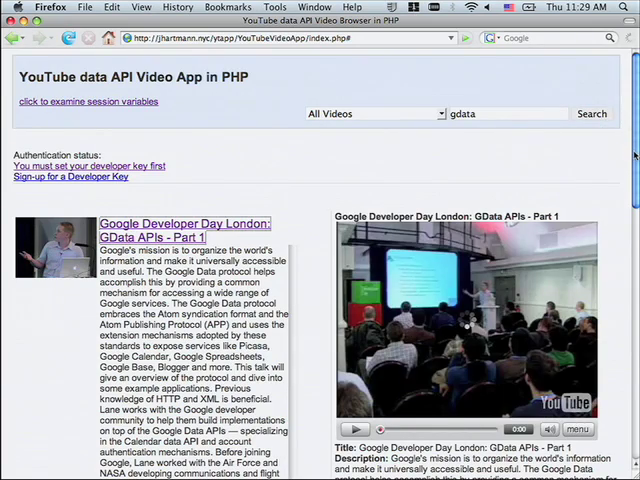
{"action": "scroll", "scroll_direction": "down", "scroll_amount": 3}
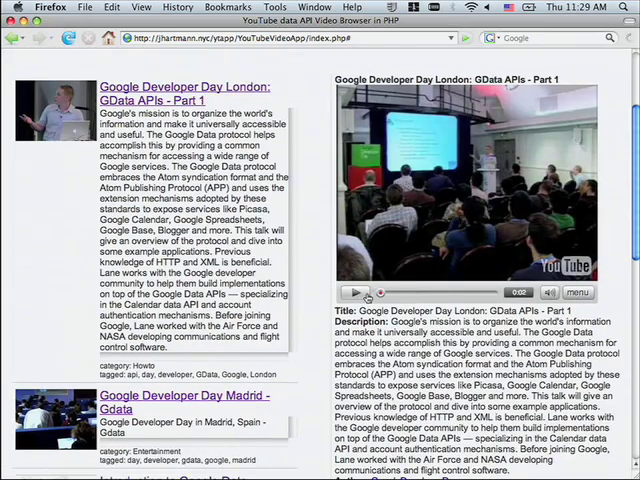
{"action": "scroll", "scroll_direction": "down", "scroll_amount": 3}
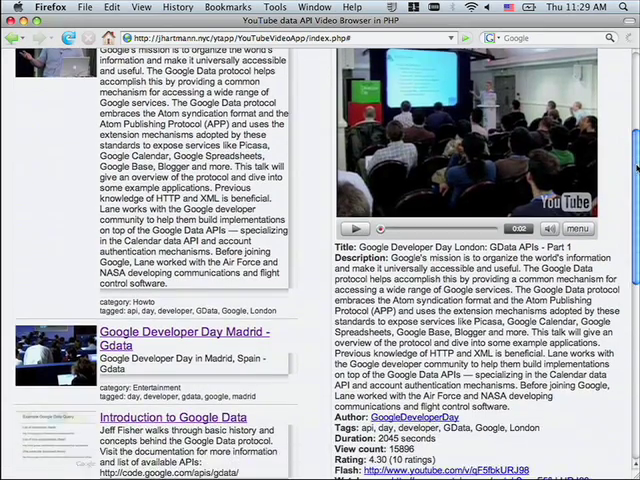
{"action": "scroll", "scroll_direction": "down", "scroll_amount": 3}
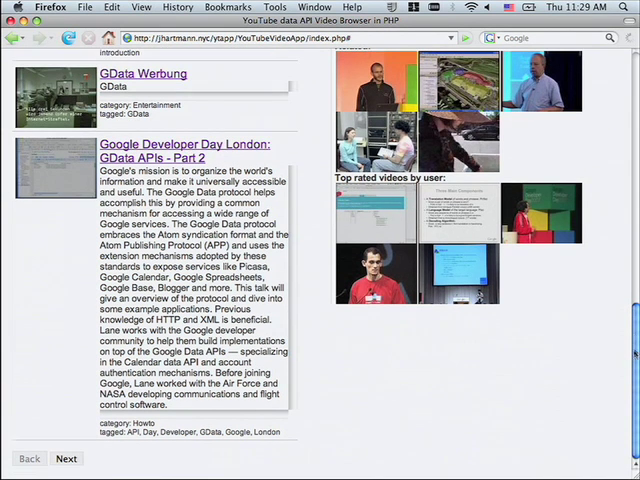
{"action": "mouse_move", "coordinate": [332, 360]}
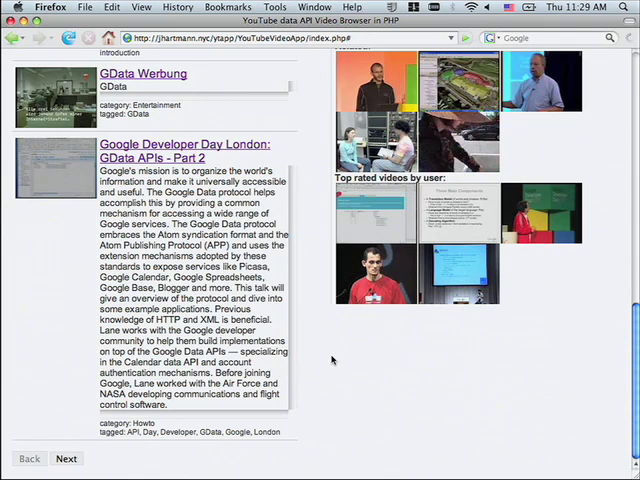
{"action": "mouse_move", "coordinate": [88, 442]}
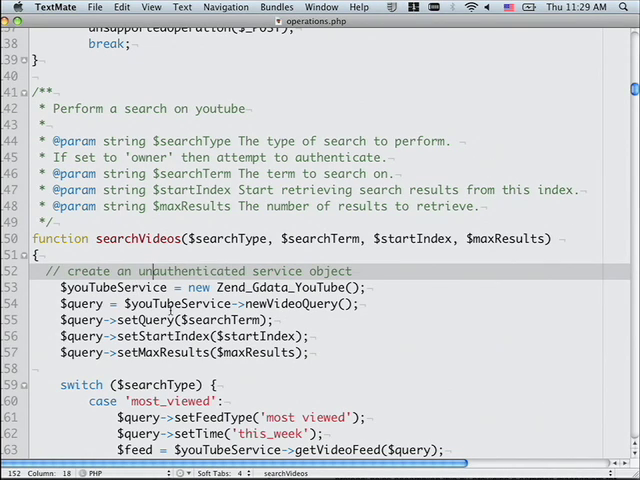
{"action": "double_click", "coordinate": [284, 304]}
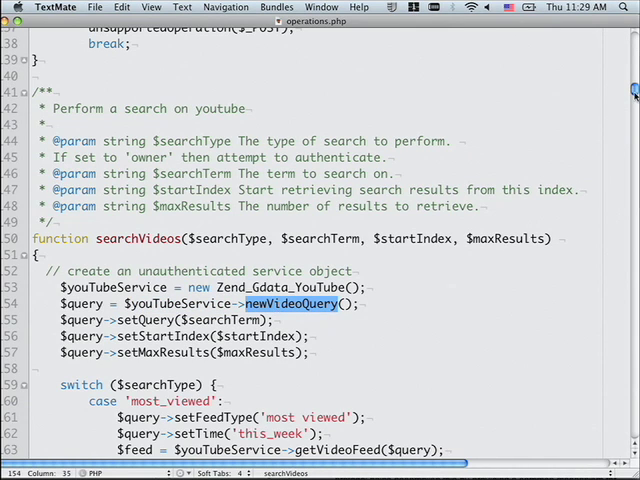
{"action": "scroll", "scroll_direction": "down", "scroll_amount": 3}
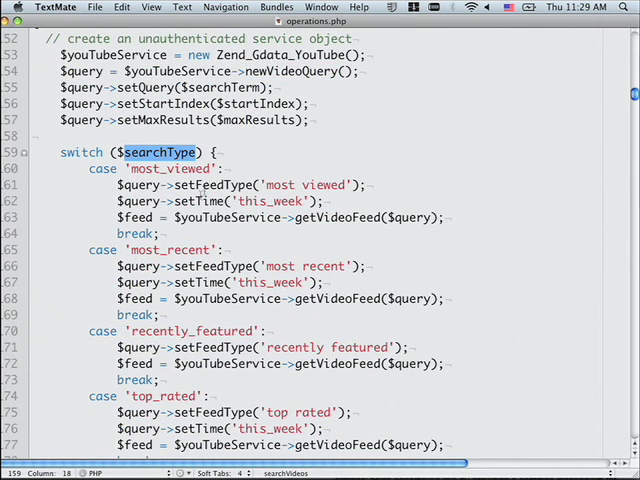
{"action": "left_click", "coordinate": [316, 218]}
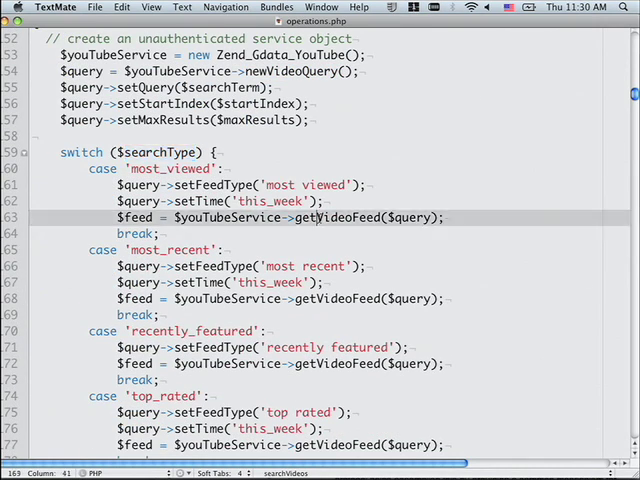
{"action": "double_click", "coordinate": [236, 218]}
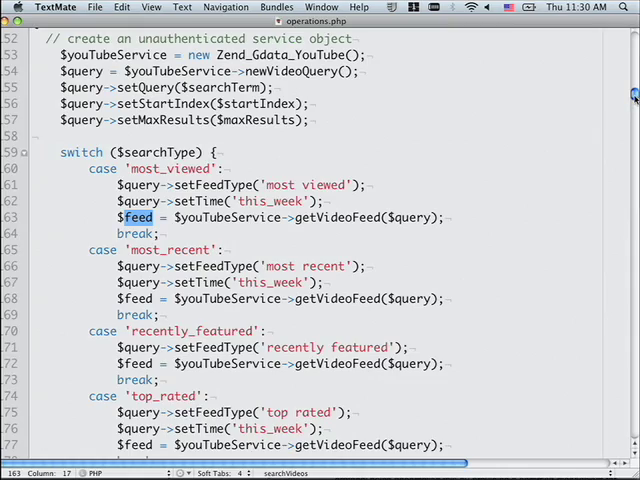
{"action": "scroll", "scroll_direction": "down", "scroll_amount": 3}
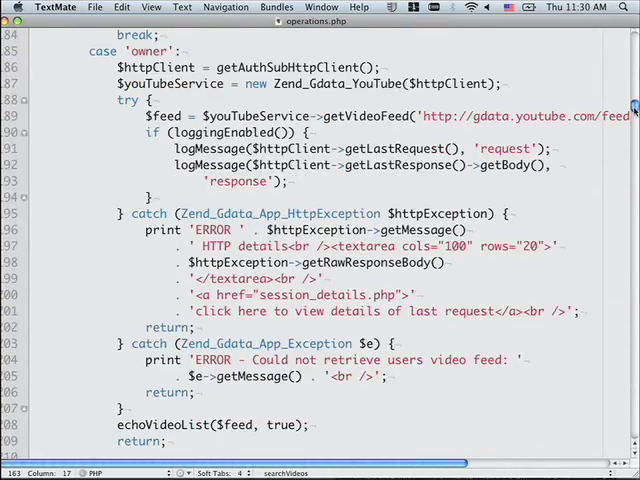
{"action": "scroll", "scroll_direction": "down", "scroll_amount": 3}
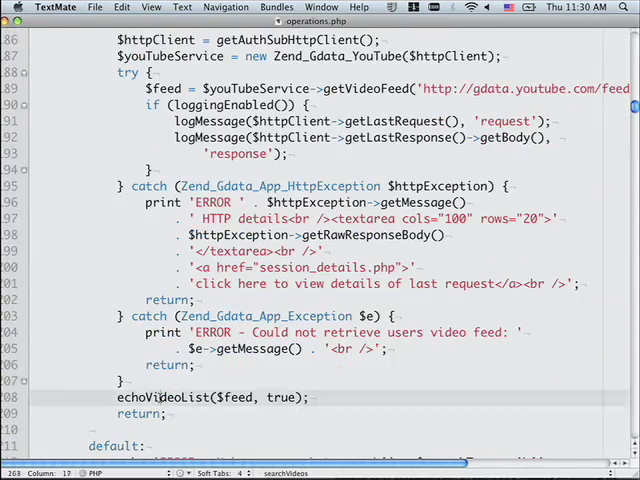
{"action": "scroll", "scroll_direction": "up", "scroll_amount": 3}
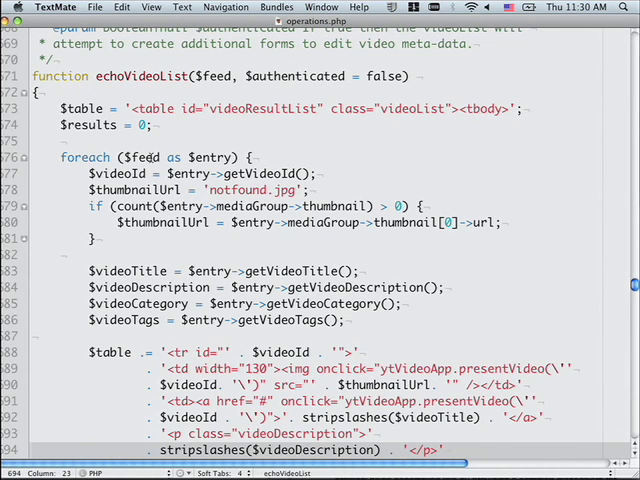
{"action": "double_click", "coordinate": [112, 172]}
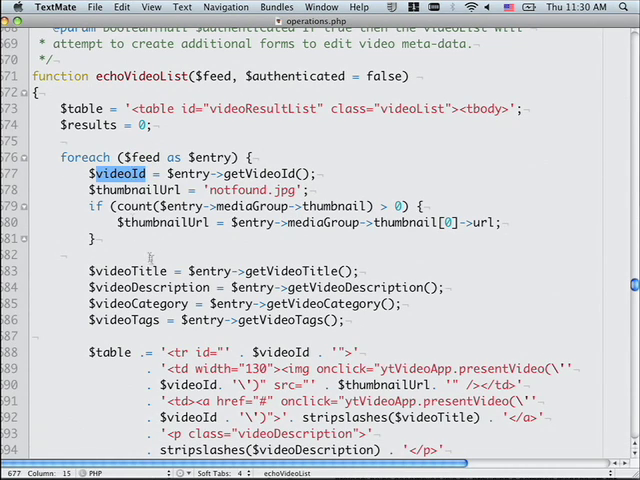
{"action": "double_click", "coordinate": [292, 270]}
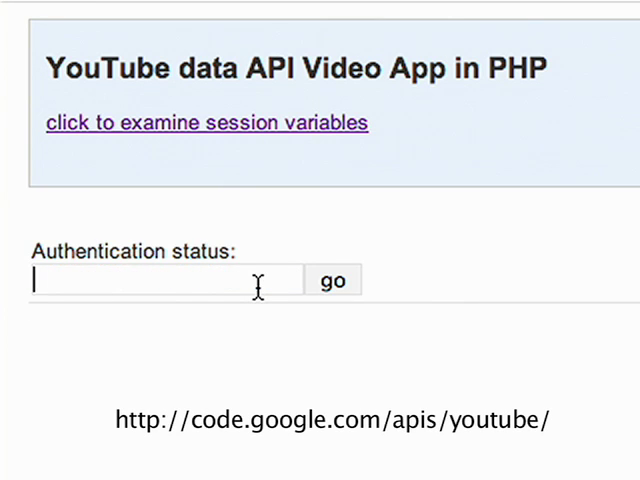
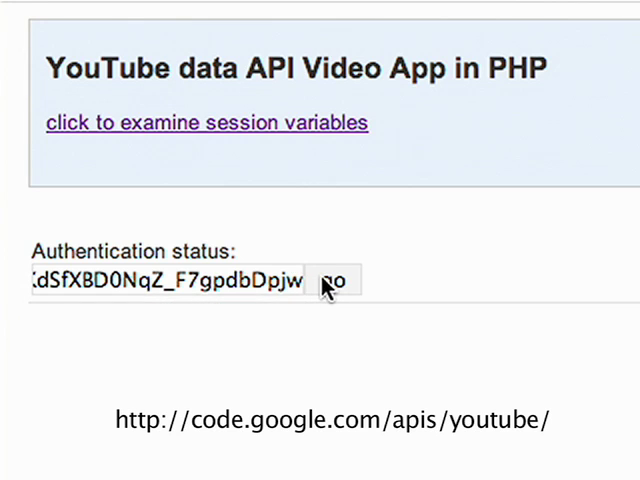
{"action": "left_click", "coordinate": [332, 280]}
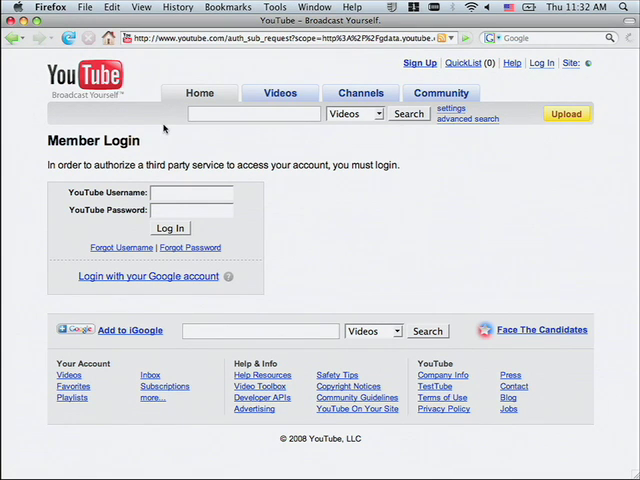
{"action": "mouse_move", "coordinate": [148, 276]}
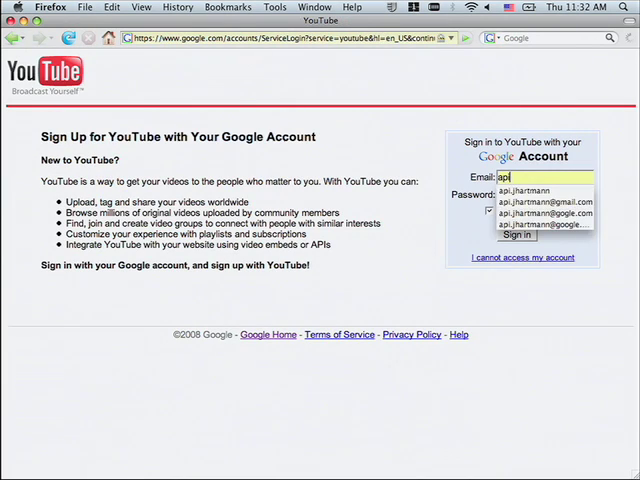
Sign in with the saved Google account email and Allow Access for the demo app
{"action": "left_click", "coordinate": [516, 236]}
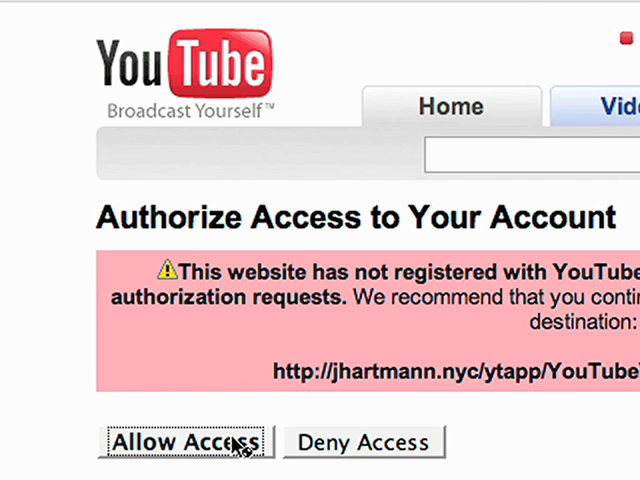
{"action": "left_click", "coordinate": [184, 440]}
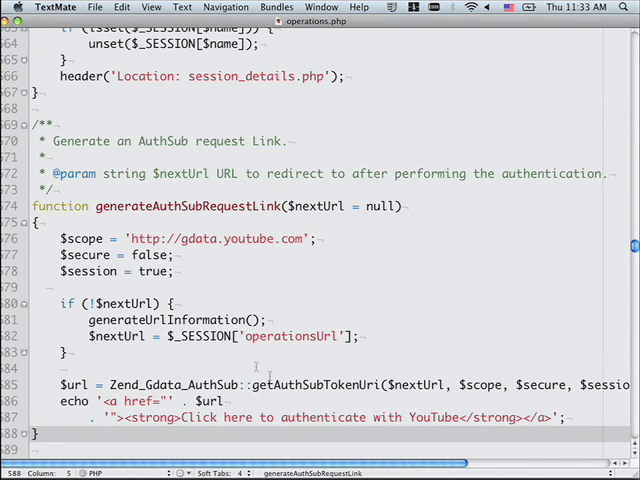
Highlight $nextUrl, $secure and $url in generateAuthSubRequestLink to show how the link is built
{"action": "double_click", "coordinate": [316, 384]}
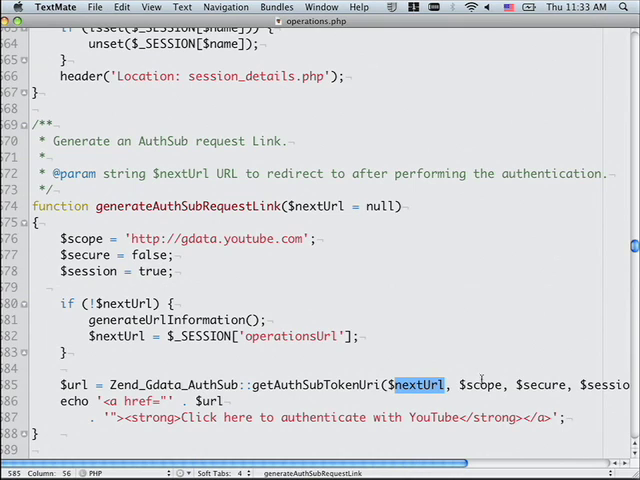
{"action": "double_click", "coordinate": [548, 384]}
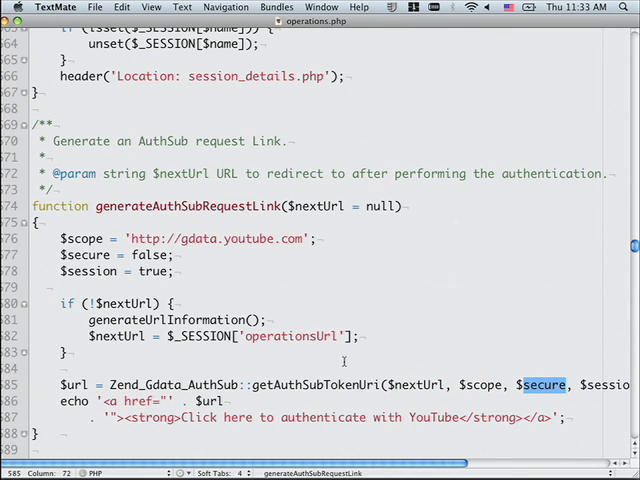
{"action": "double_click", "coordinate": [212, 400]}
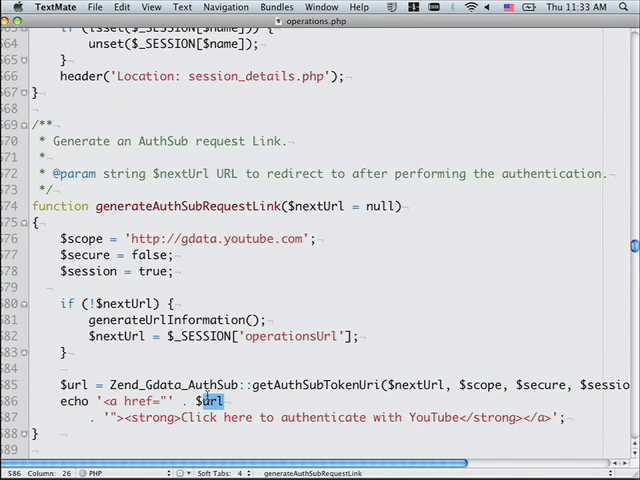
{"action": "double_click", "coordinate": [224, 416]}
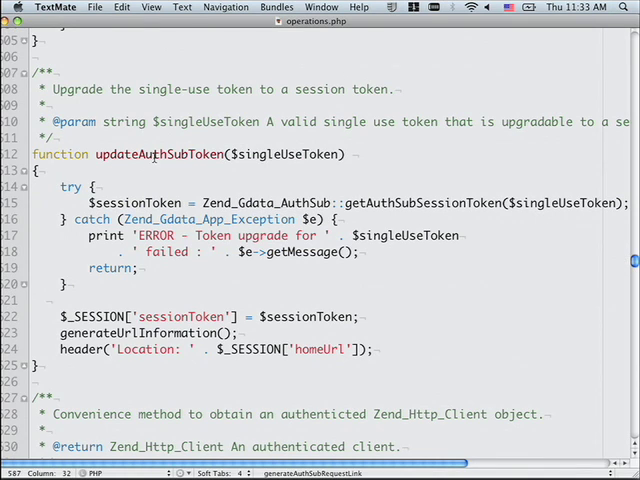
Highlight updateAuthSubToken, its getAuthSubSessionToken call and the $singleUseToken argument
{"action": "left_click", "coordinate": [40, 170]}
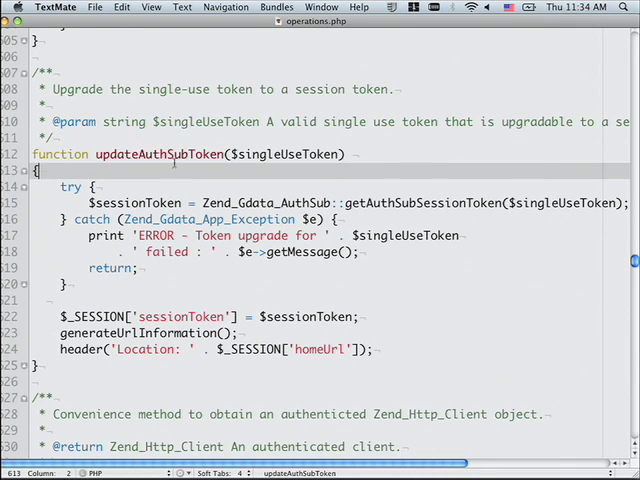
{"action": "double_click", "coordinate": [138, 154]}
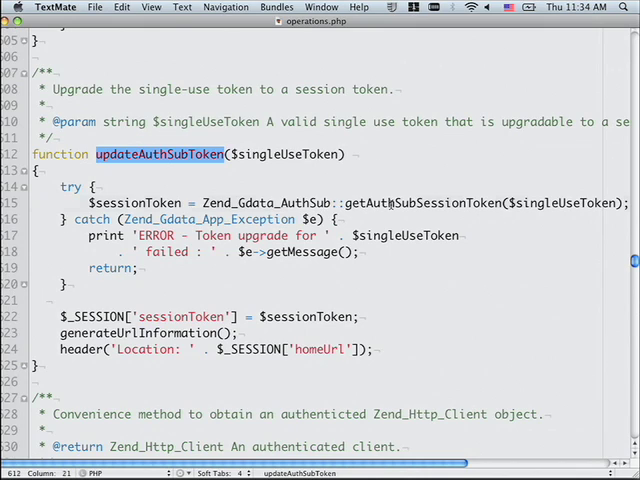
{"action": "double_click", "coordinate": [420, 204]}
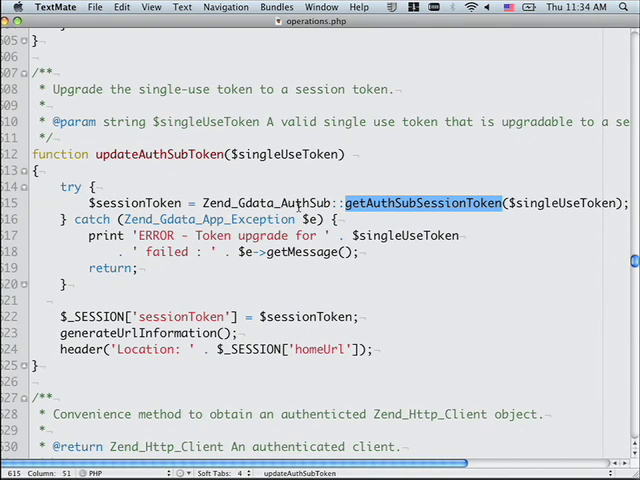
{"action": "double_click", "coordinate": [552, 204]}
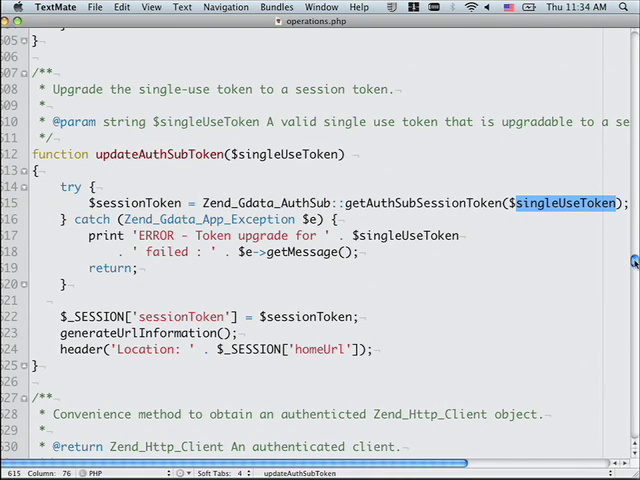
Highlight getAuthSubHttpClient, its getHttpClient call, the sessionToken key and the $httpClient variable
{"action": "scroll", "scroll_direction": "down", "scroll_amount": 3}
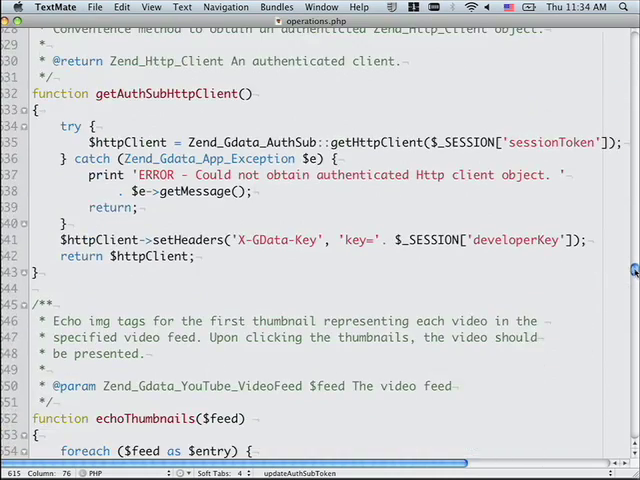
{"action": "double_click", "coordinate": [164, 92]}
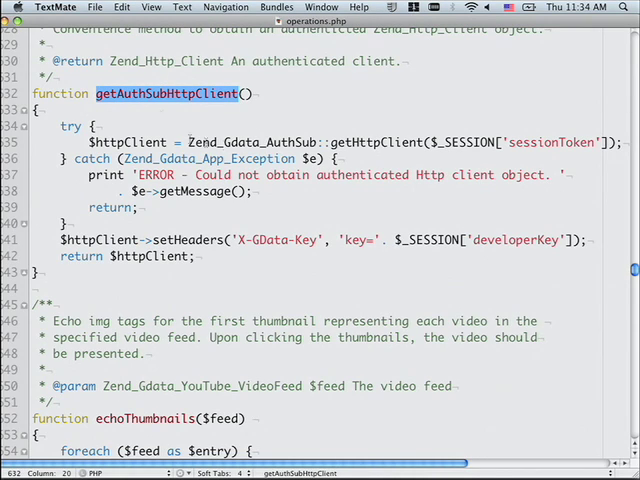
{"action": "left_click", "coordinate": [400, 142]}
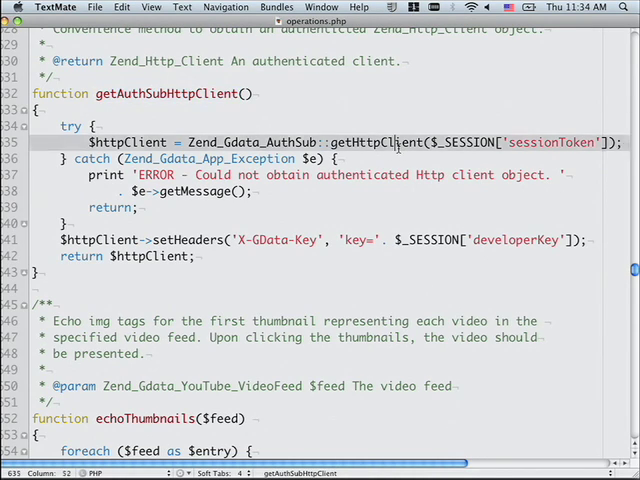
{"action": "double_click", "coordinate": [378, 142]}
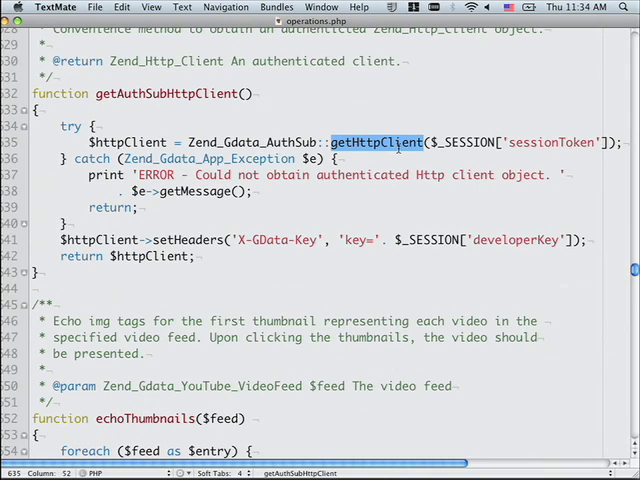
{"action": "double_click", "coordinate": [548, 142]}
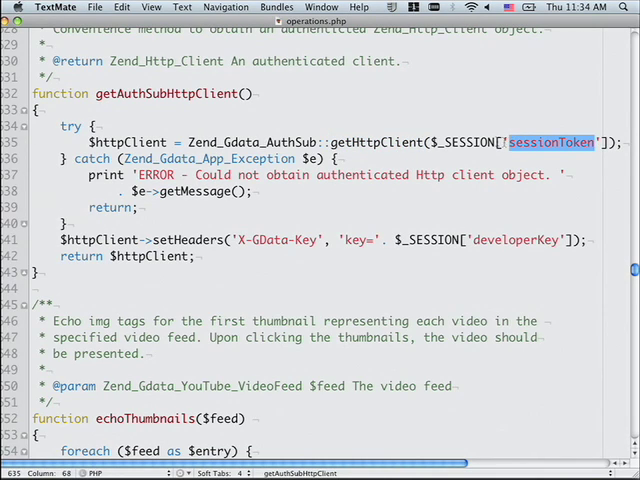
{"action": "double_click", "coordinate": [130, 142]}
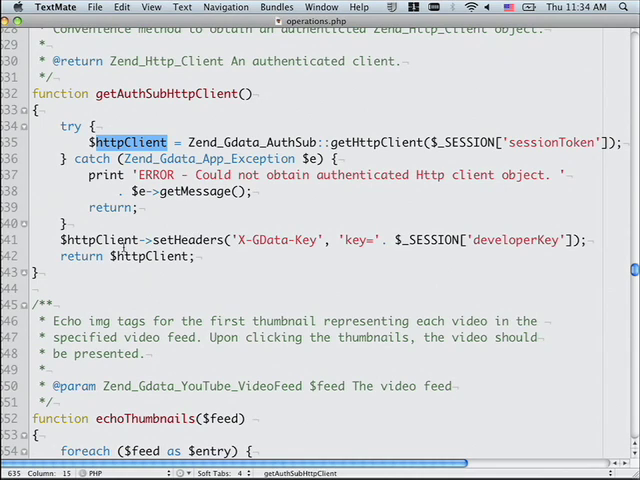
{"action": "double_click", "coordinate": [188, 240]}
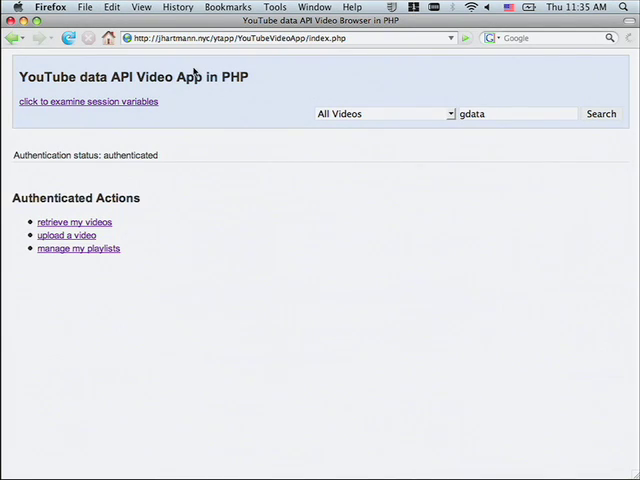
{"action": "mouse_move", "coordinate": [80, 198]}
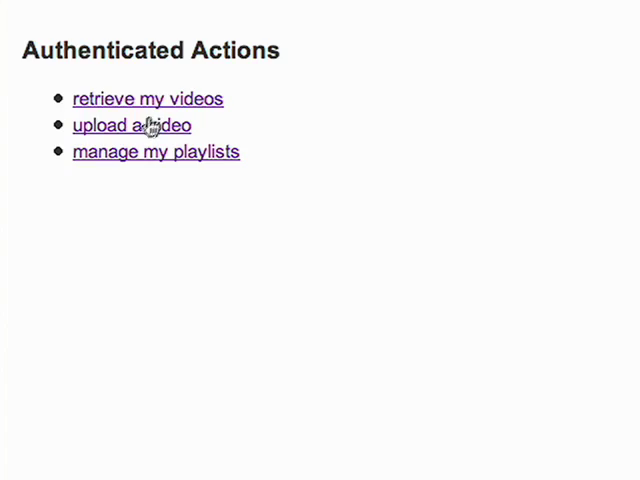
Fill the upload details form with title Test and description 'Description'
{"action": "left_click", "coordinate": [132, 126]}
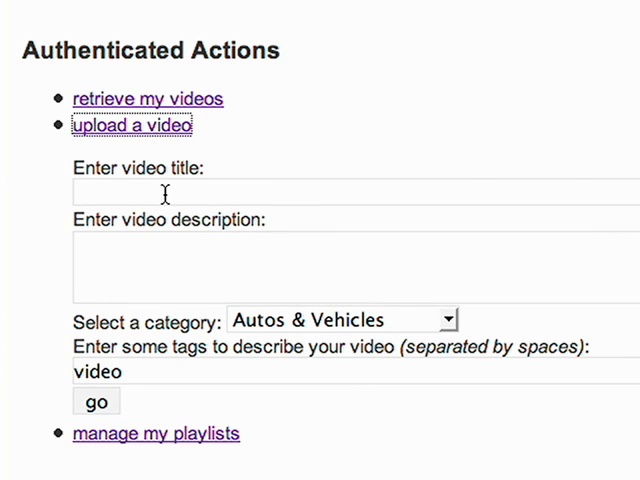
{"action": "type", "text": "Test"}
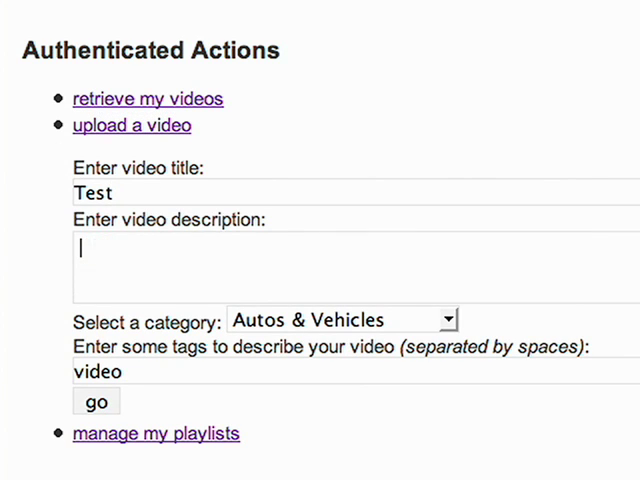
{"action": "type", "text": "Descript"}
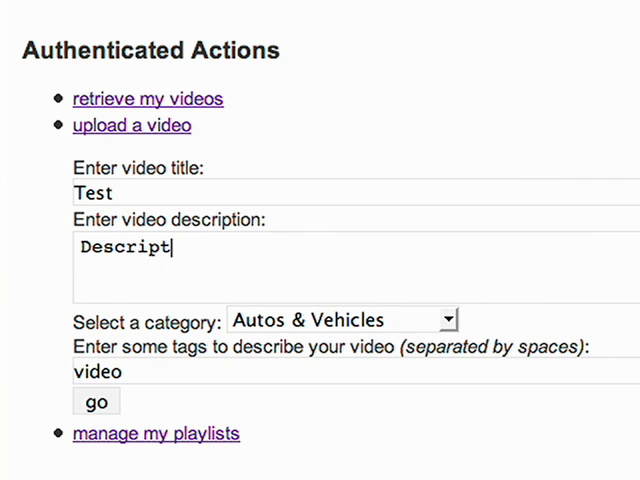
{"action": "type", "text": "ion"}
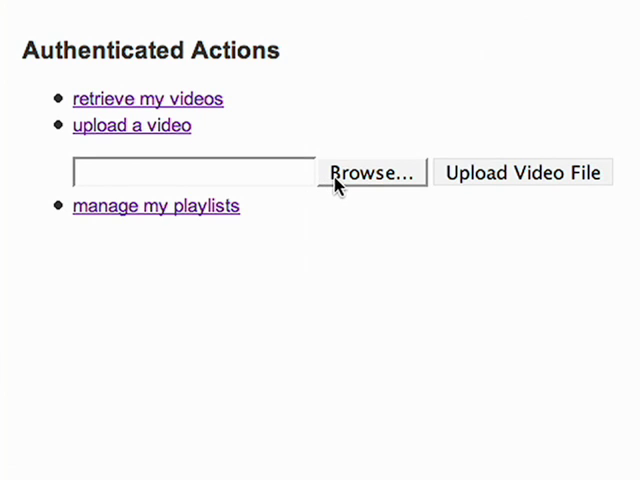
Browse for a video file and upload it so the app reports the entry created successfully
{"action": "left_click", "coordinate": [368, 172]}
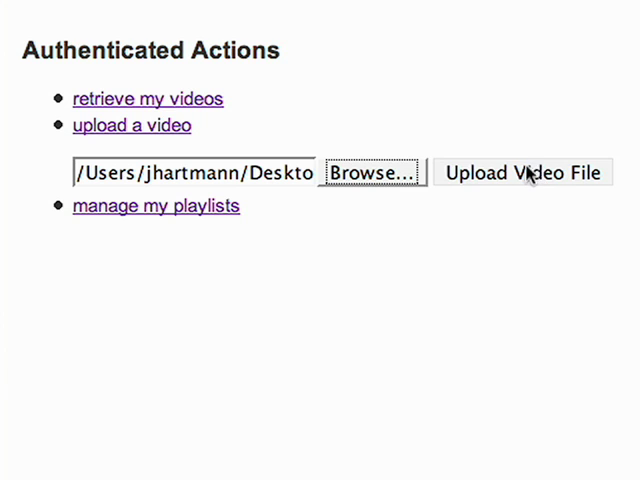
{"action": "left_click", "coordinate": [524, 172]}
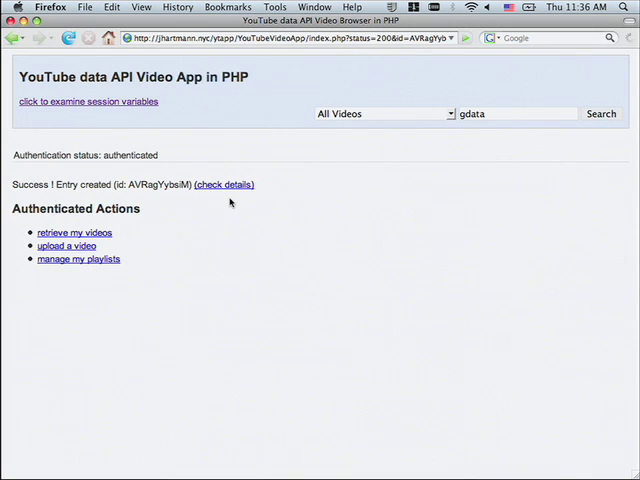
{"action": "double_click", "coordinate": [96, 184]}
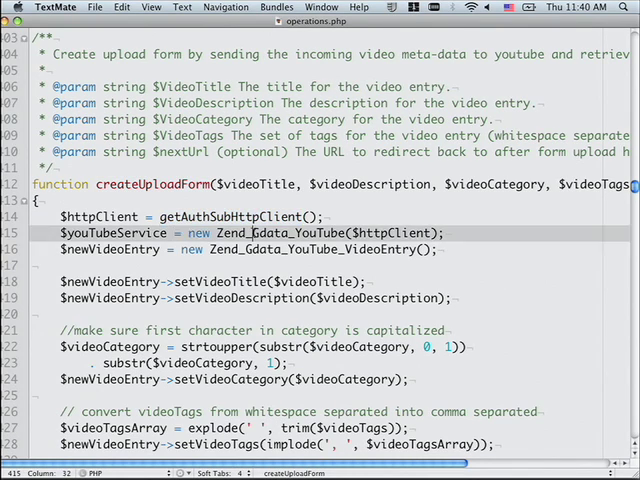
Highlight the $videoCategory argument in createUploadForm
{"action": "double_click", "coordinate": [290, 232]}
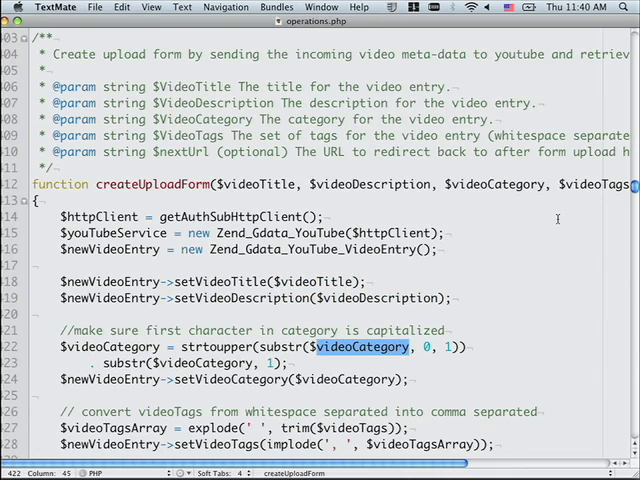
Highlight the getFormUploadToken call, $youTubeService object and $tokenArray in createUploadForm's token request
{"action": "scroll", "scroll_direction": "down", "scroll_amount": 3}
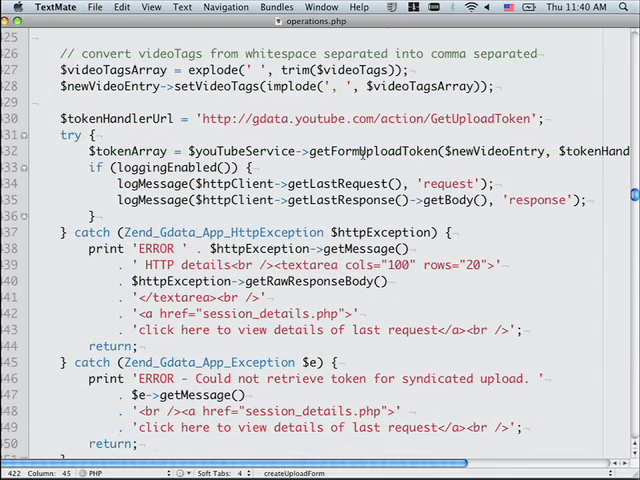
{"action": "double_click", "coordinate": [370, 150]}
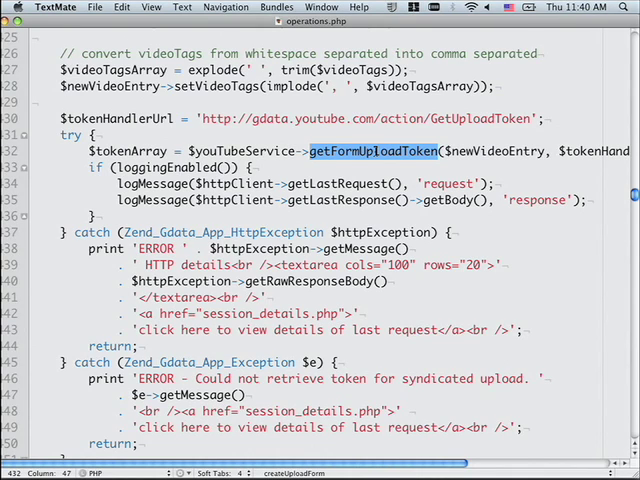
{"action": "double_click", "coordinate": [228, 150]}
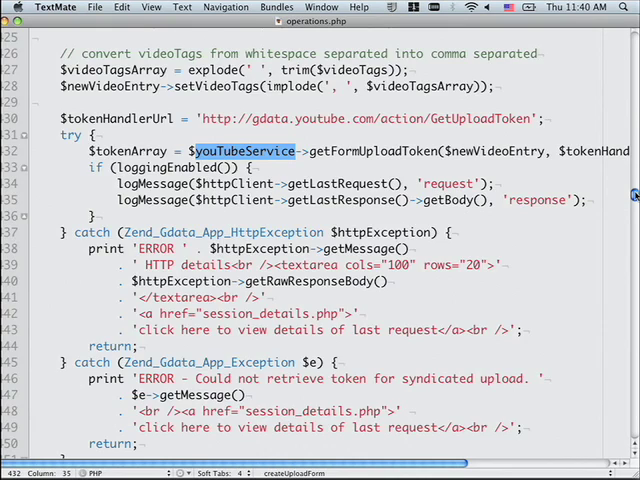
{"action": "scroll", "scroll_direction": "down", "scroll_amount": 3}
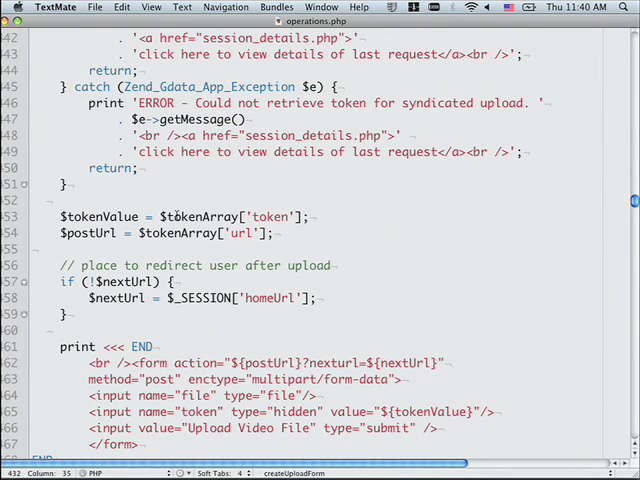
{"action": "double_click", "coordinate": [204, 216]}
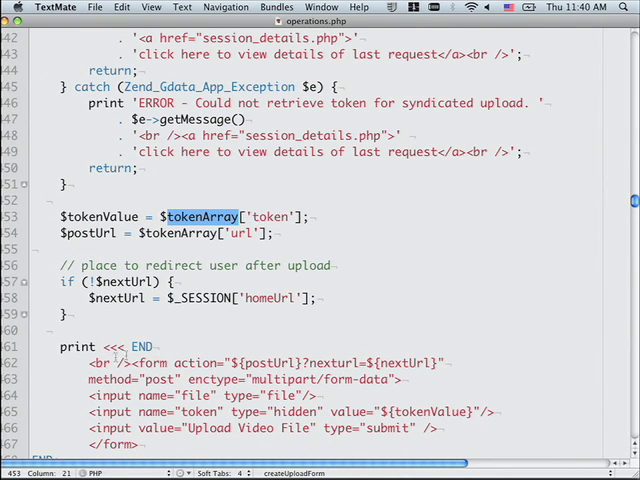